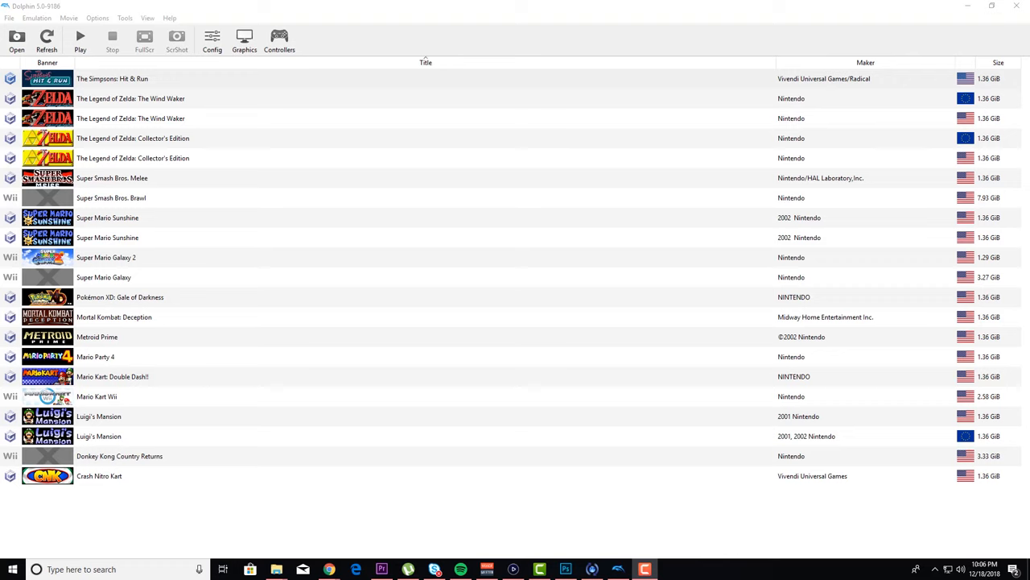
mouse_move(187, 99)
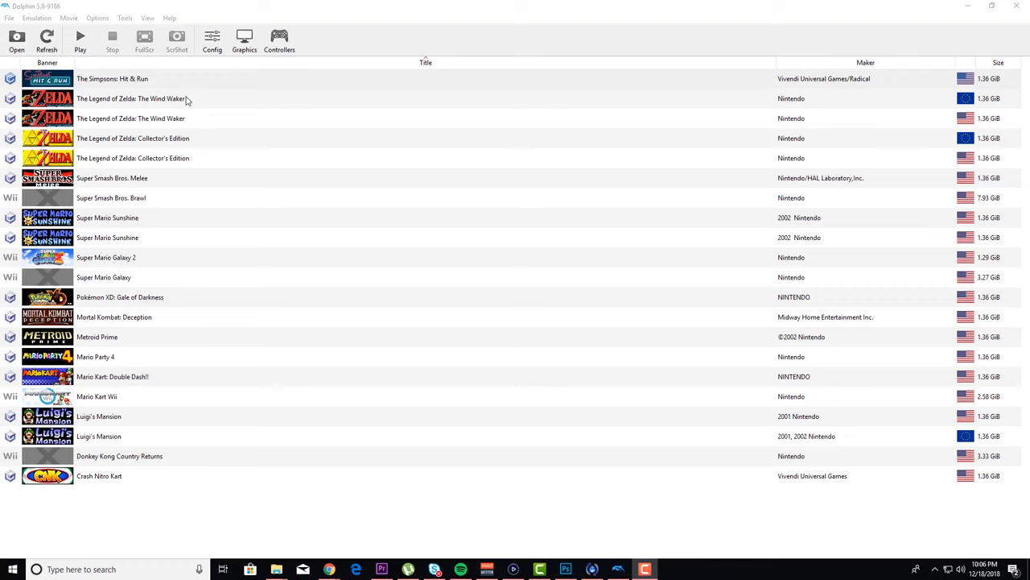
mouse_move(222, 23)
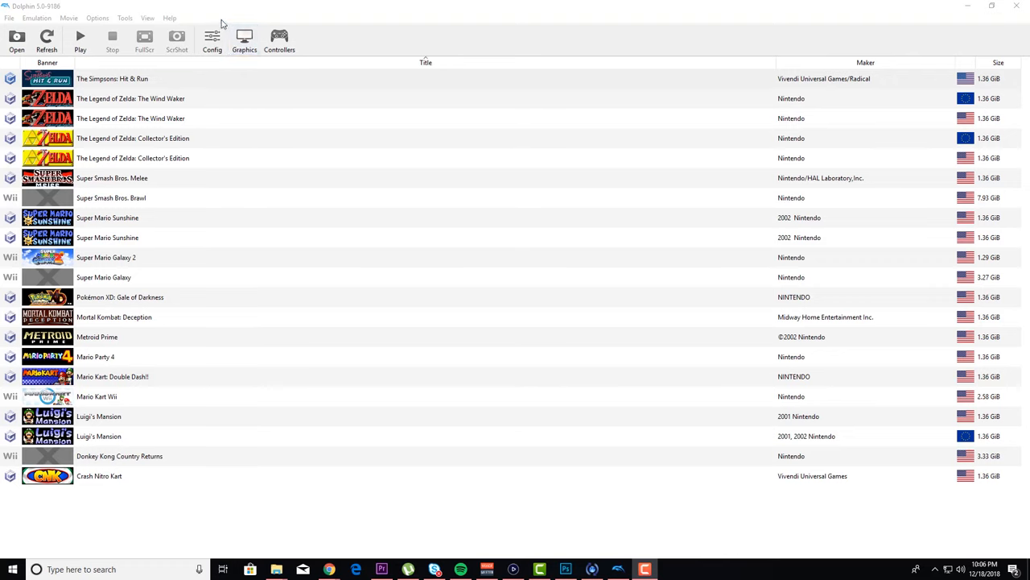
- Show the Paths section of Dolphin's Config settings listing the game folders
click(212, 40)
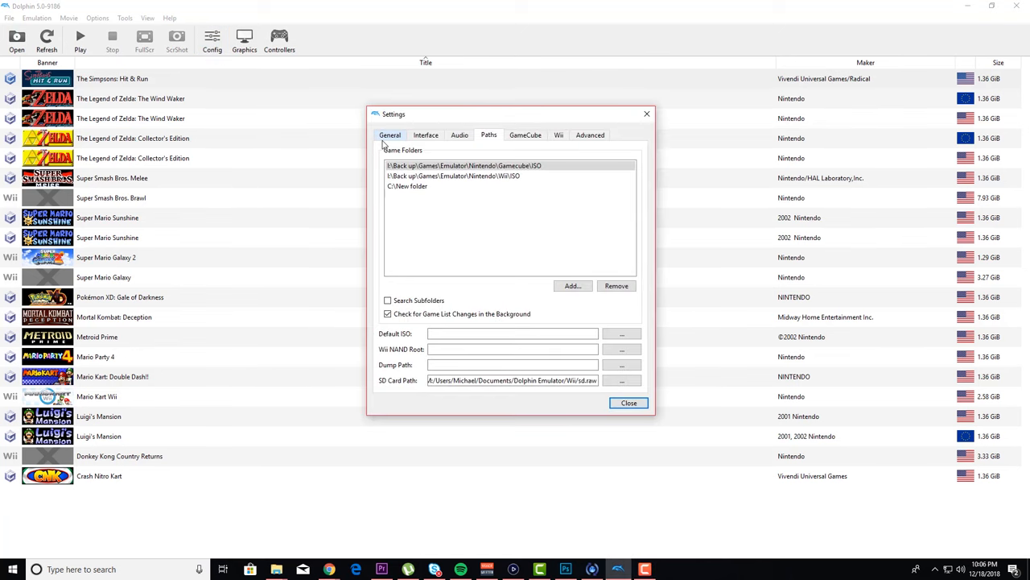
click(390, 135)
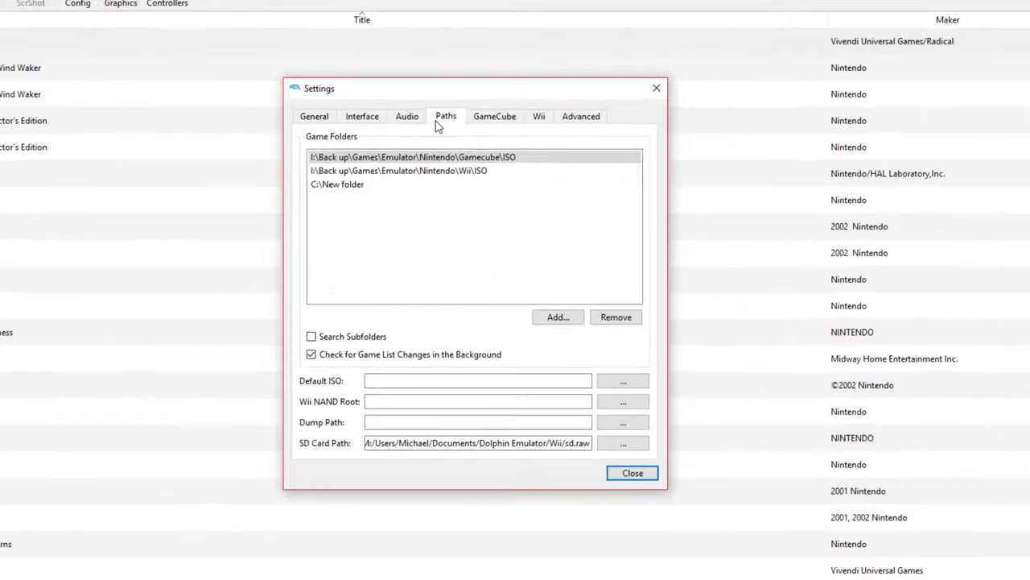
- Start adding a game folder and browse the directory chooser to the Gamecube\ISO folder
click(557, 316)
text(I:\Back up\Games\Emulator\Nintendo\Gamecube\ISO)
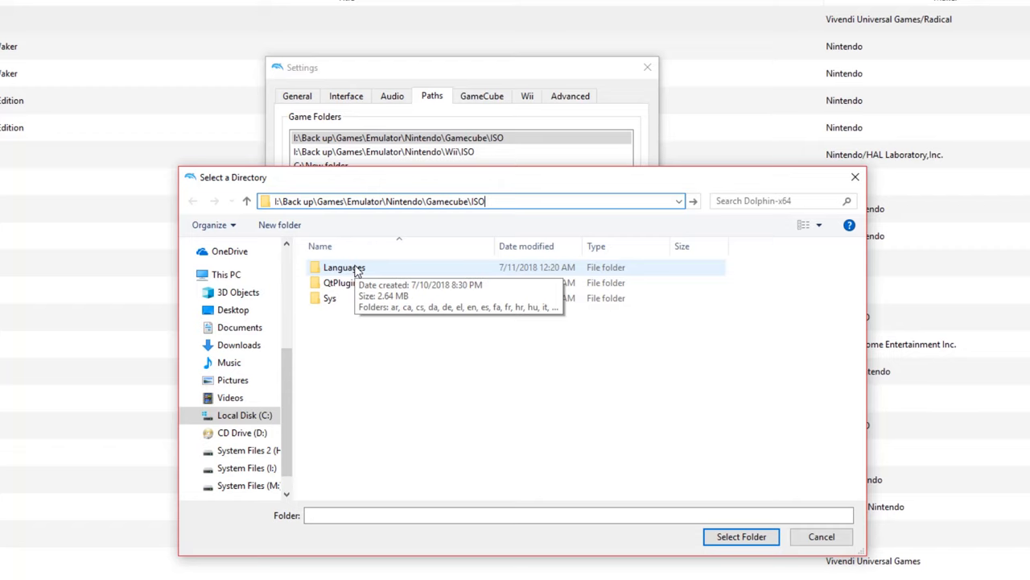
mouse_move(364, 267)
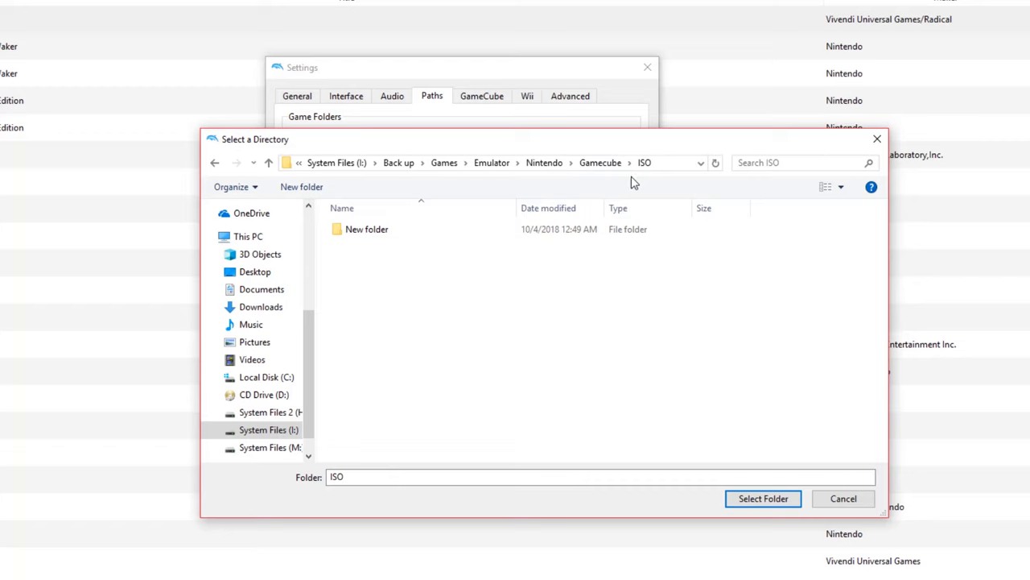
mouse_move(665, 171)
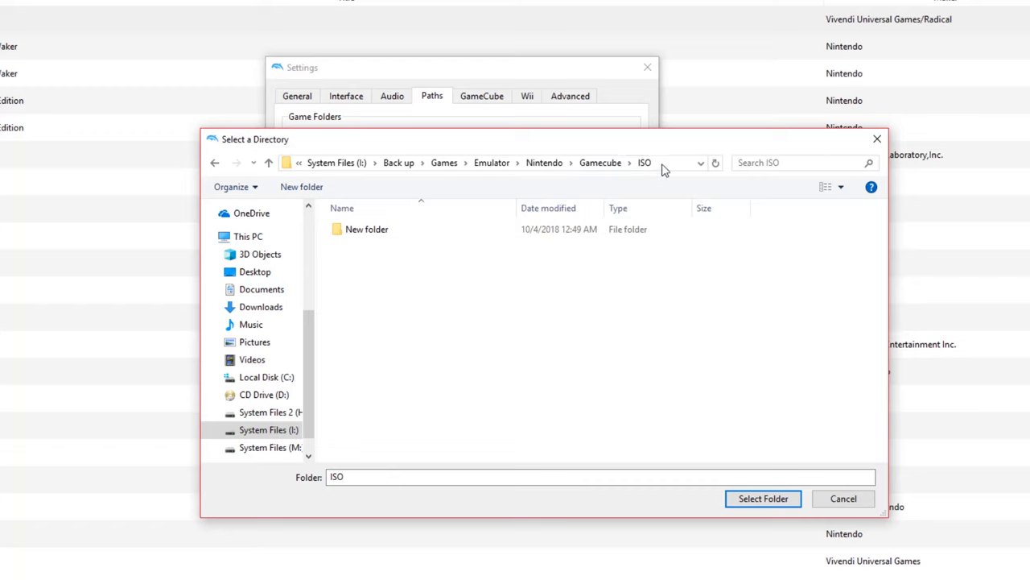
click(367, 228)
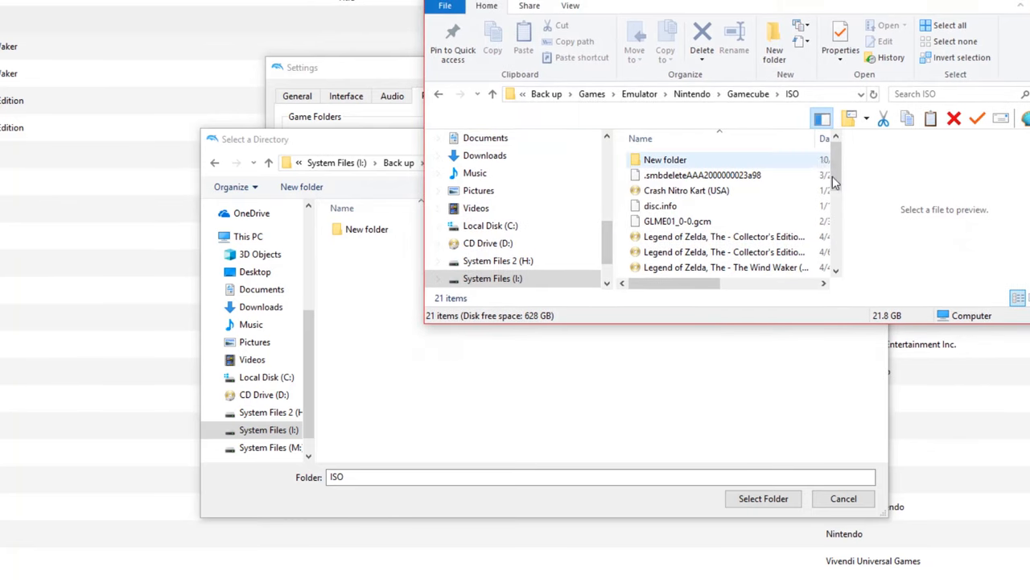
scroll(down, 3)
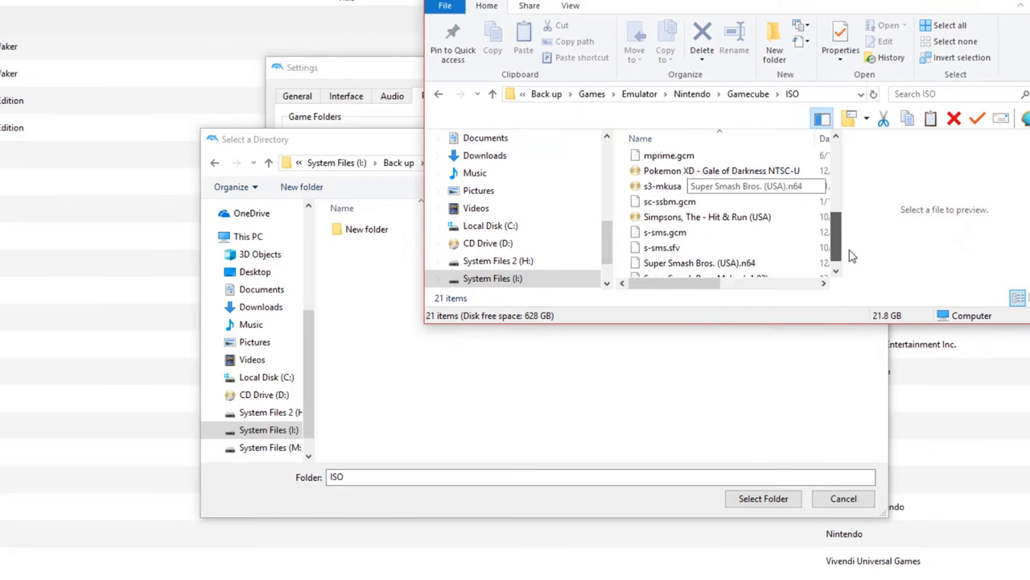
scroll(up, 3)
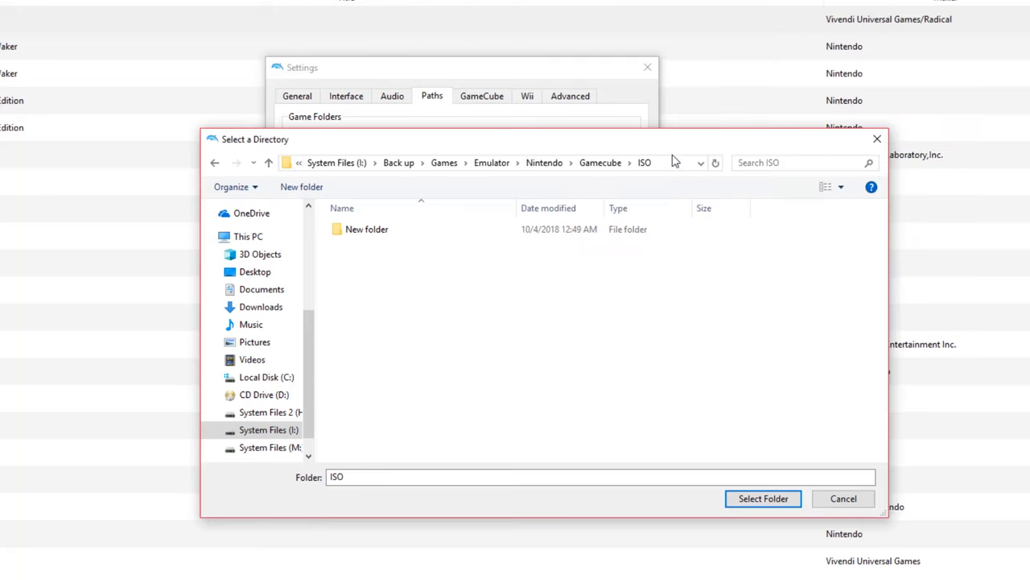
mouse_move(653, 163)
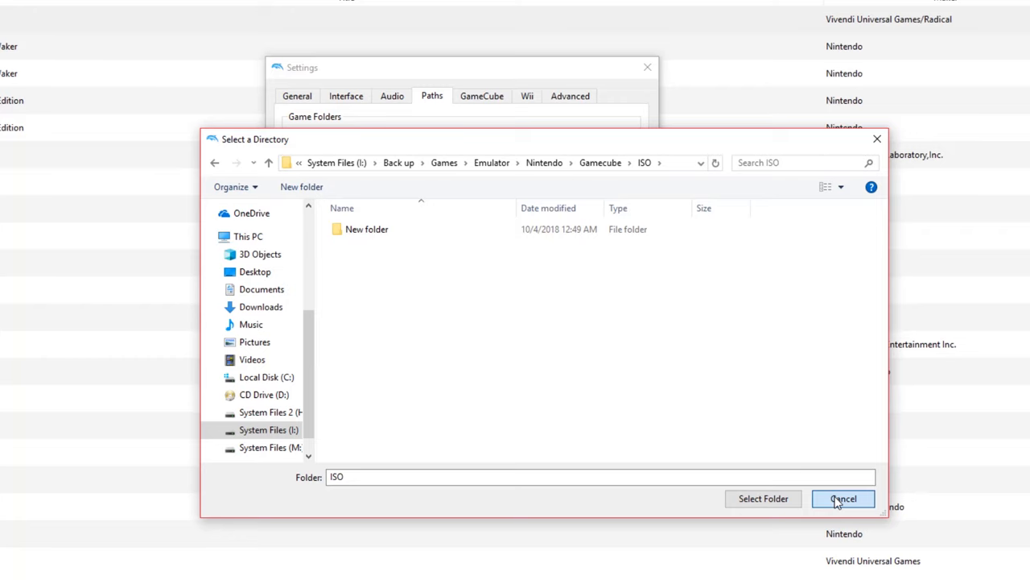
- Cancel the Select a Directory dialog, leaving the three game folders unchanged
click(844, 499)
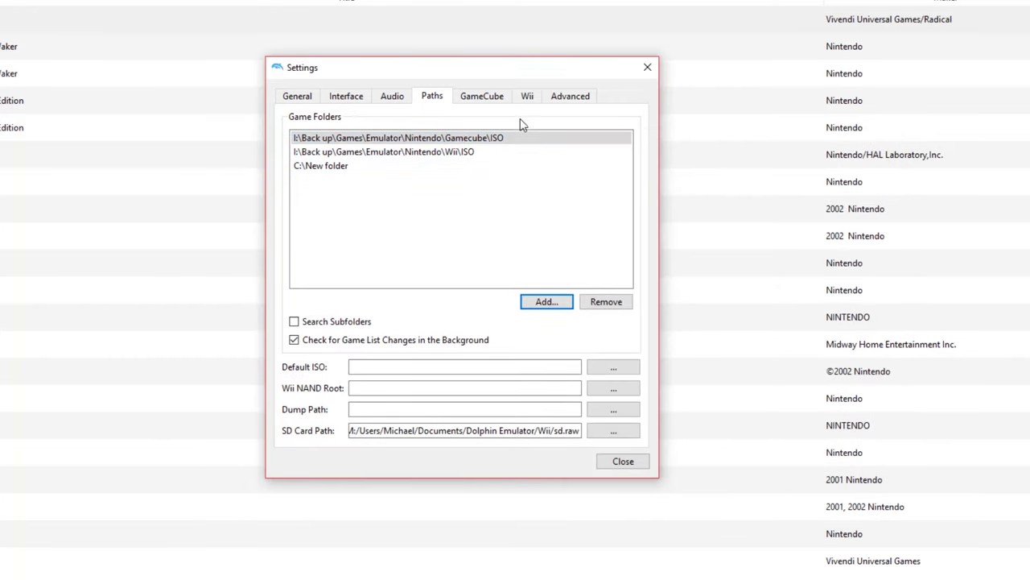
- Close the Settings window to return to the GameCube and Wii game list
click(621, 460)
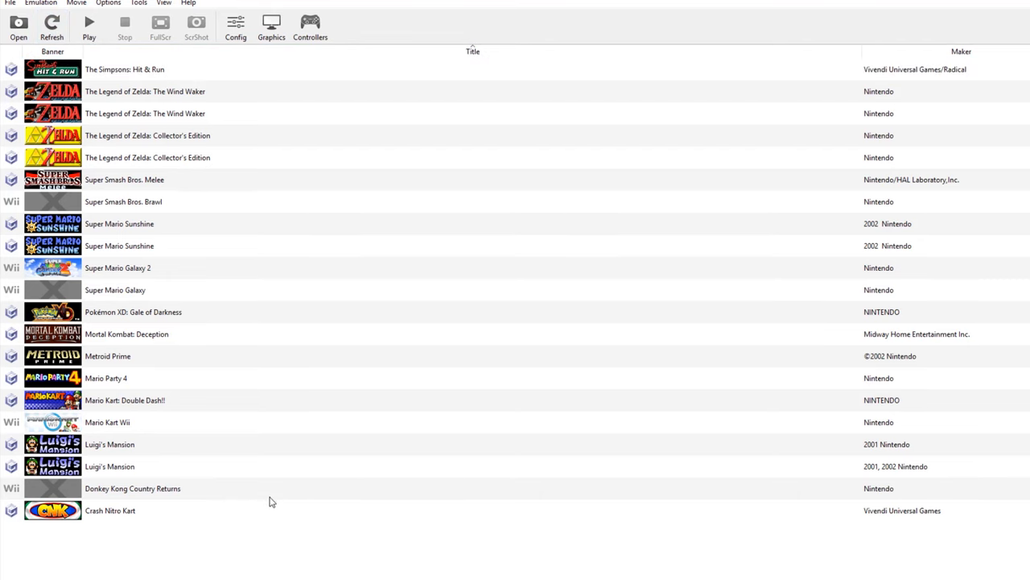
mouse_move(697, 321)
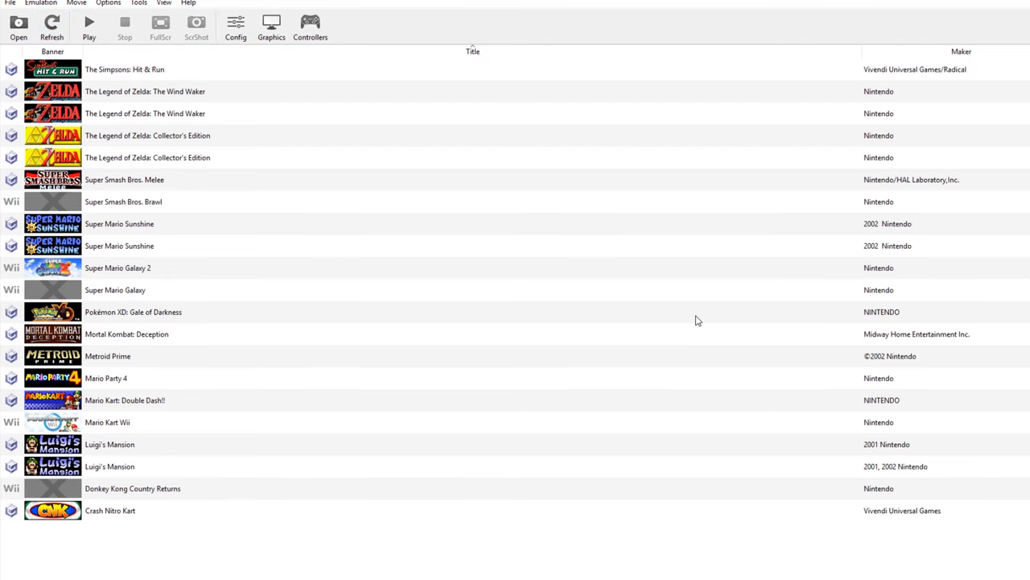
mouse_move(686, 290)
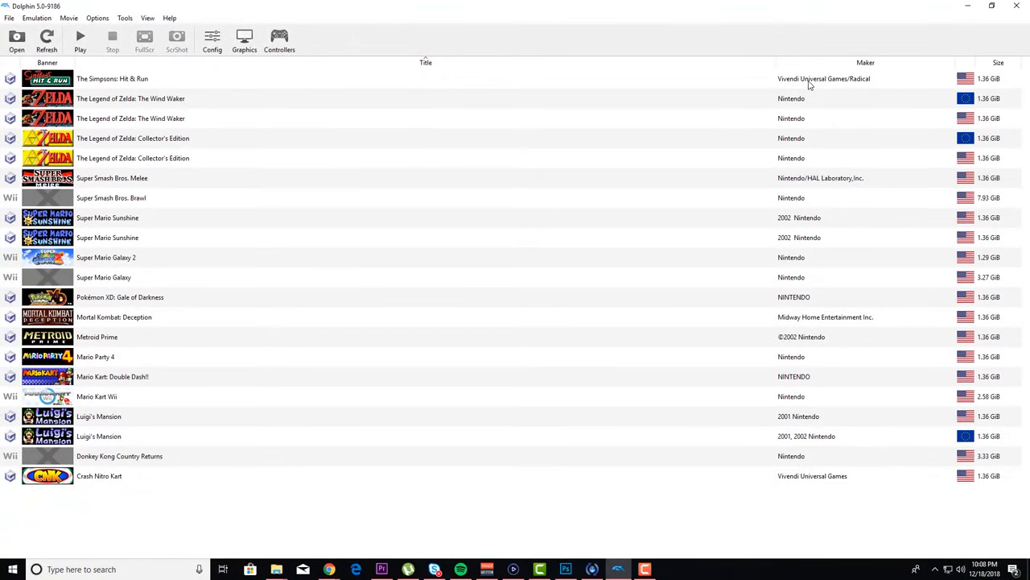
- Review The Simpsons: Hit & Run's Gecko Codes, AR Codes and Patches pages in its Properties
right_click(113, 77)
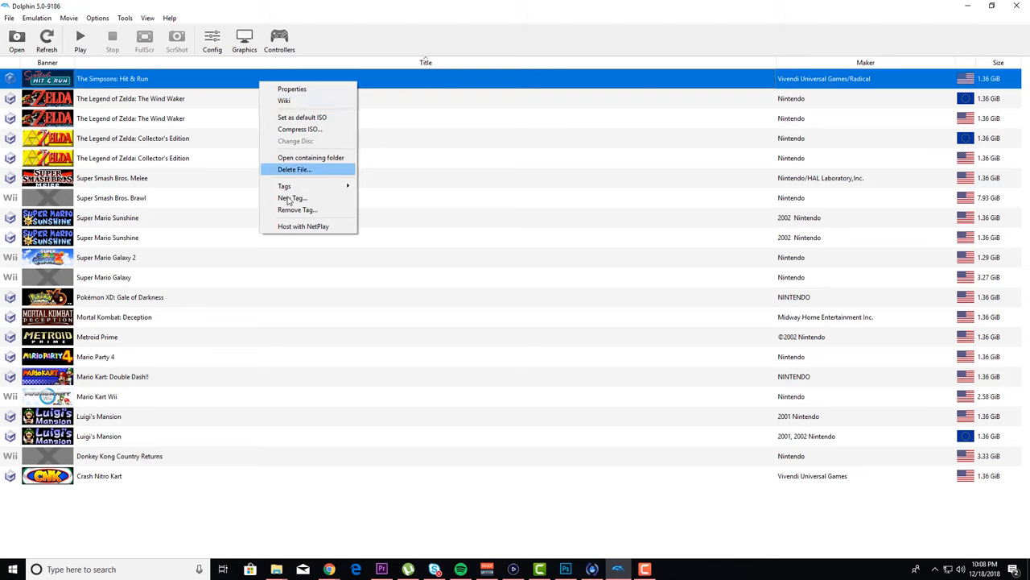
mouse_move(309, 88)
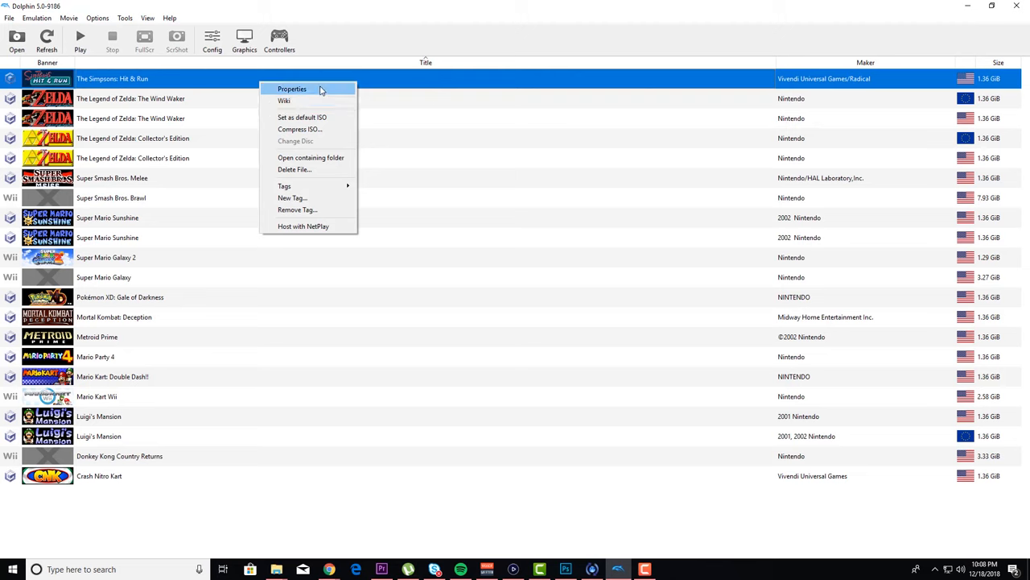
click(292, 88)
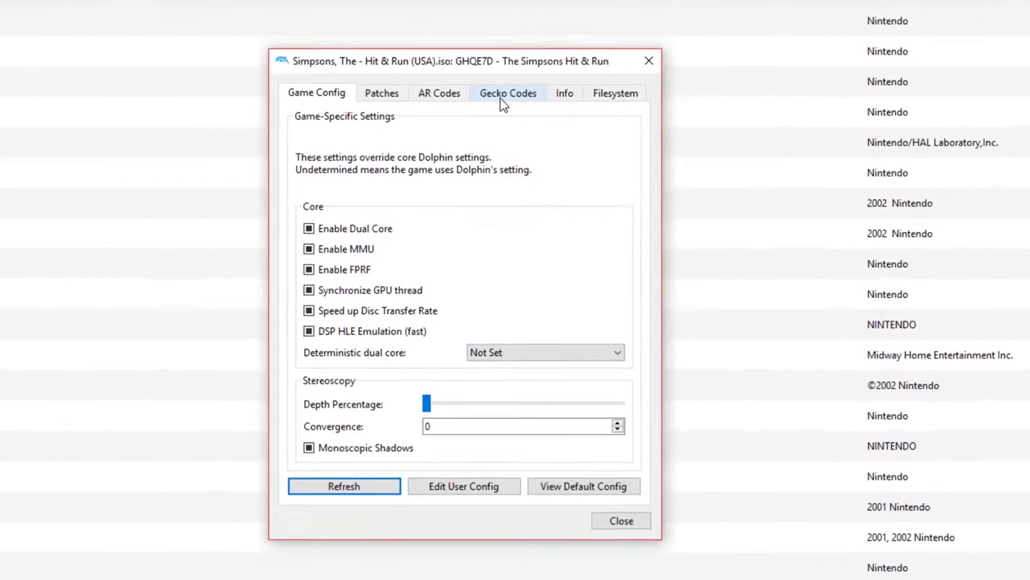
click(438, 92)
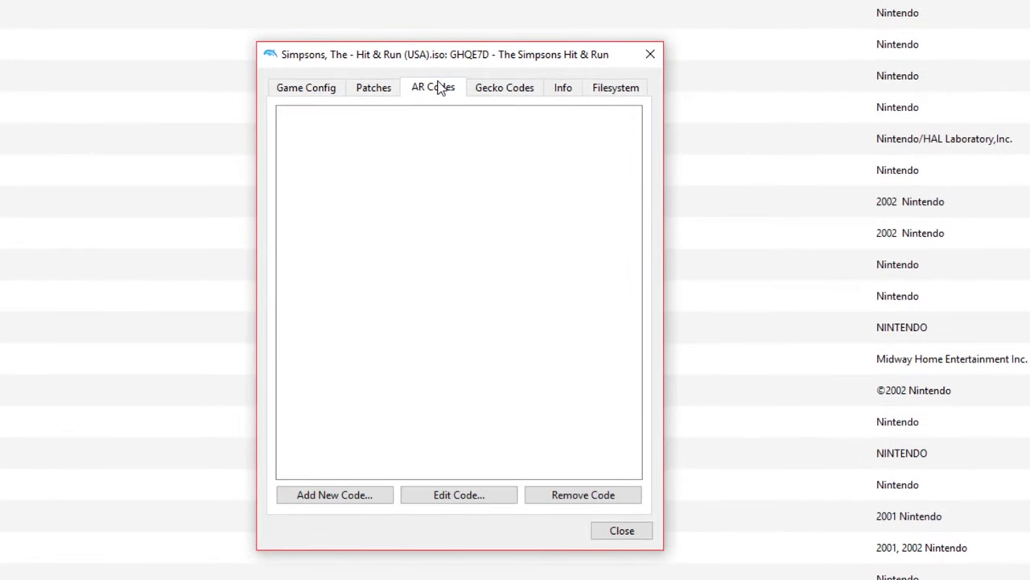
click(373, 87)
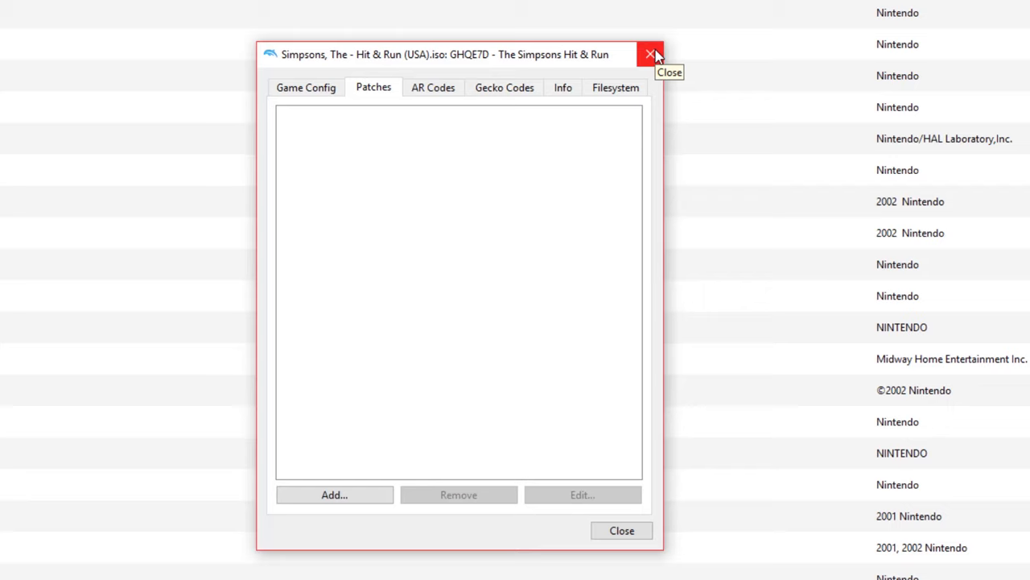
mouse_move(641, 58)
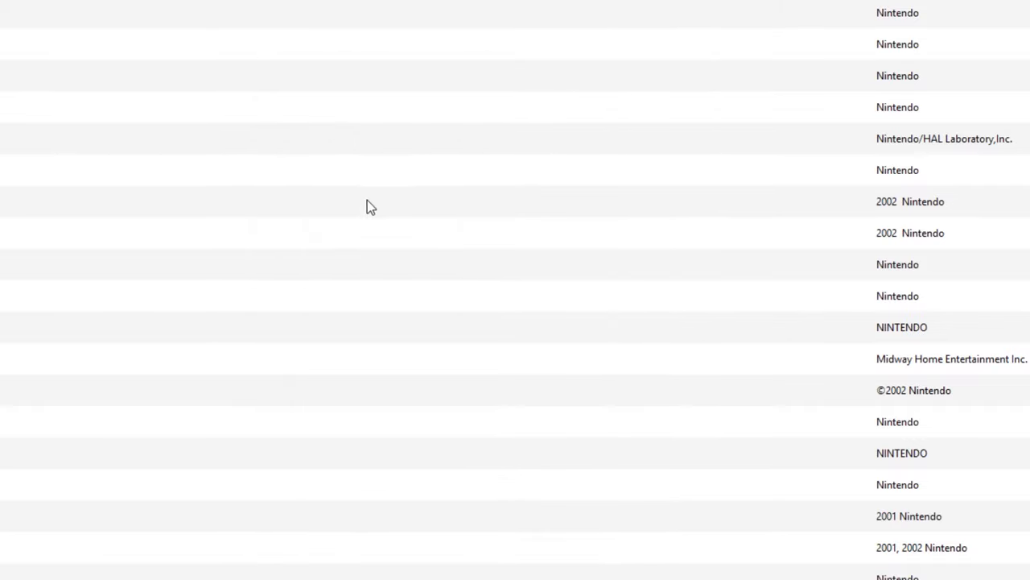
- View The Simpsons: Hit & Run's Dolphin Wiki page and its Enhancements widescreen and 60Hz codes
right_click(50, 45)
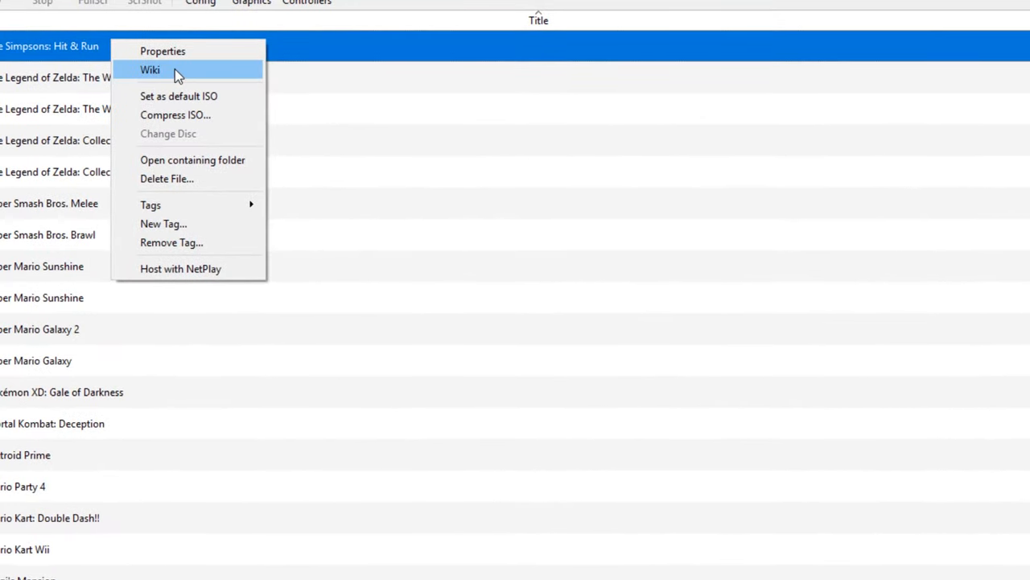
click(328, 287)
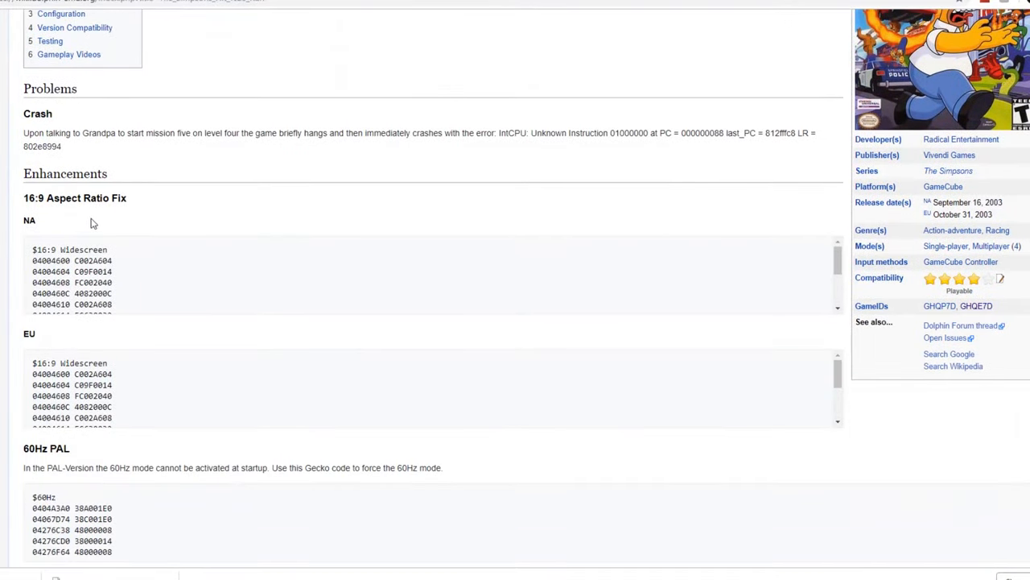
mouse_move(49, 272)
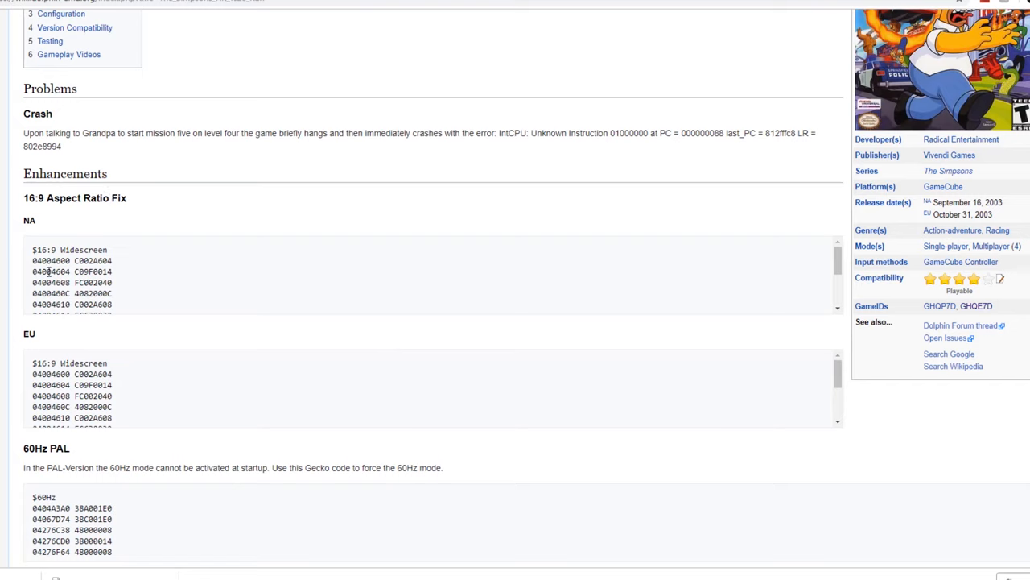
mouse_move(65, 280)
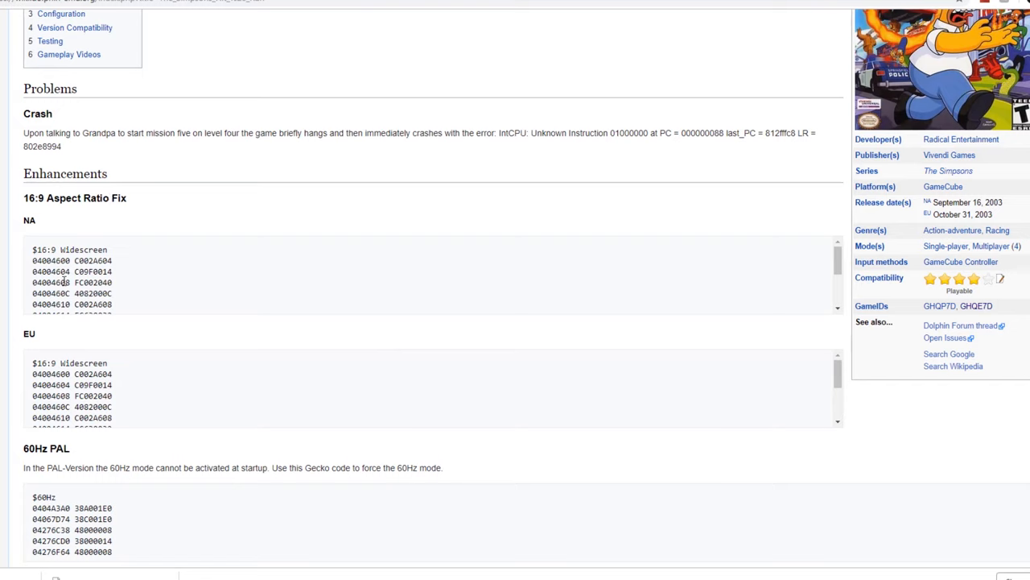
drag(34, 282, 113, 304)
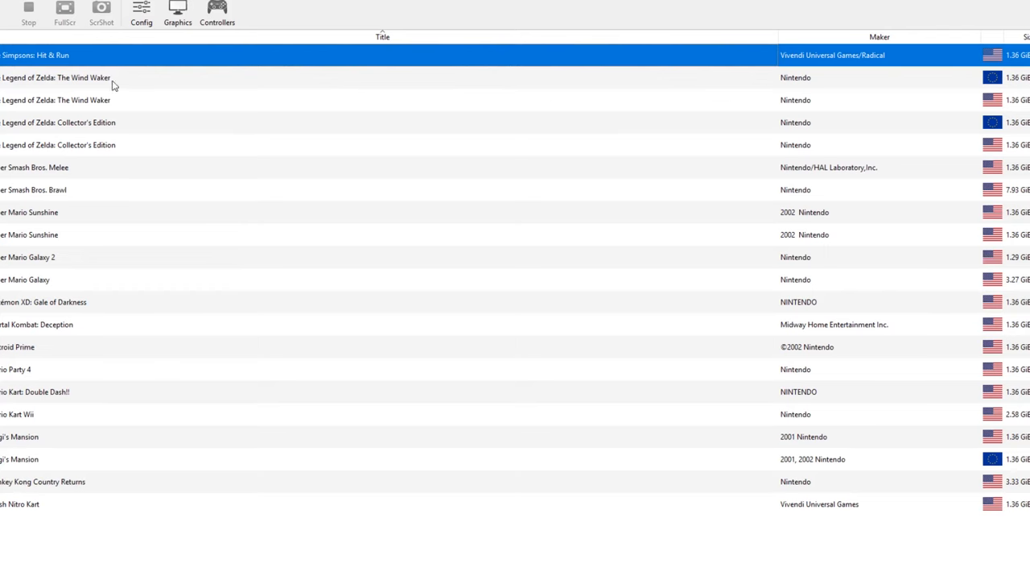
- Show The Simpsons: Hit & Run's Properties Info page with Game ID GHQE7D and USA details
right_click(36, 55)
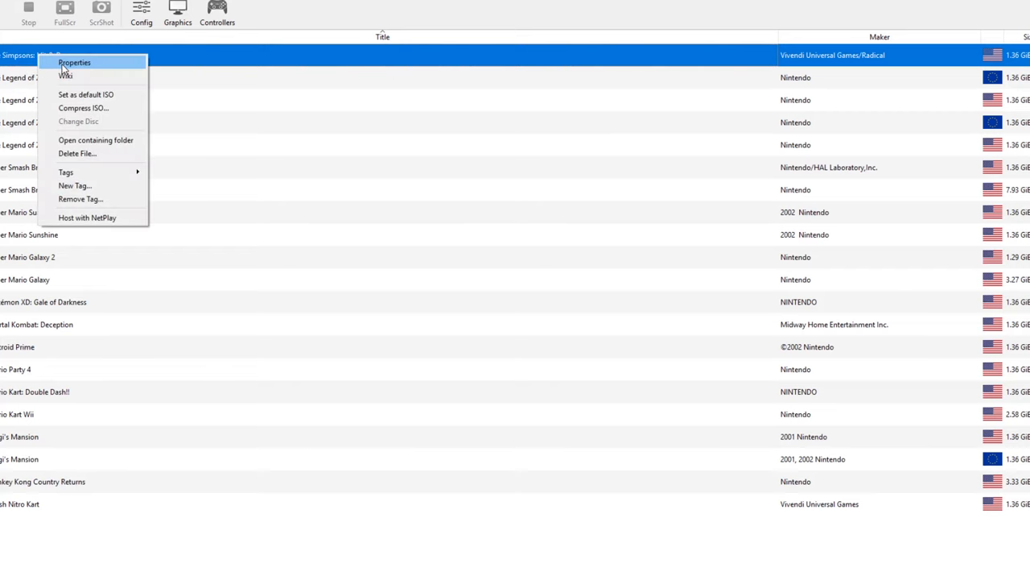
click(74, 61)
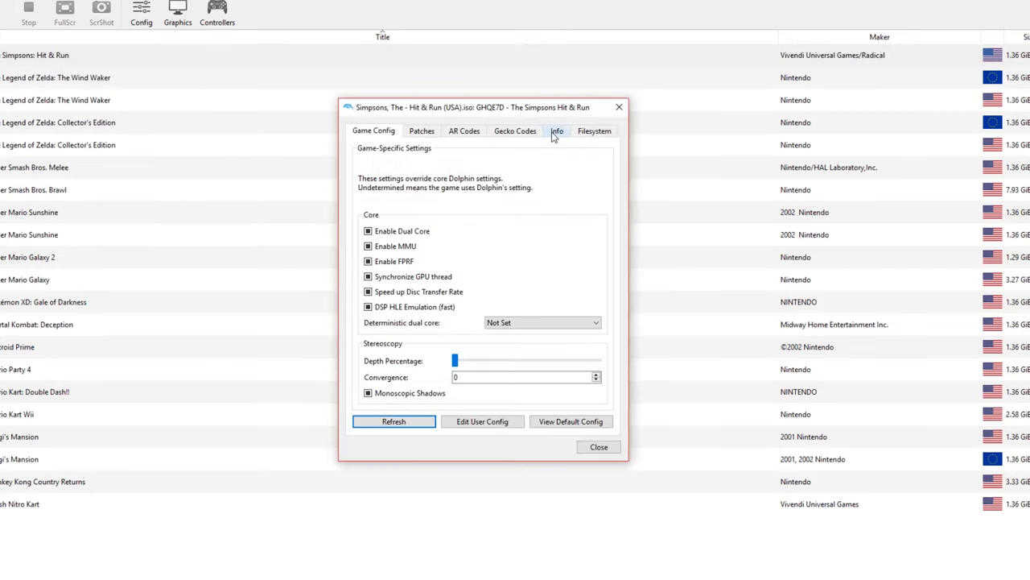
click(557, 130)
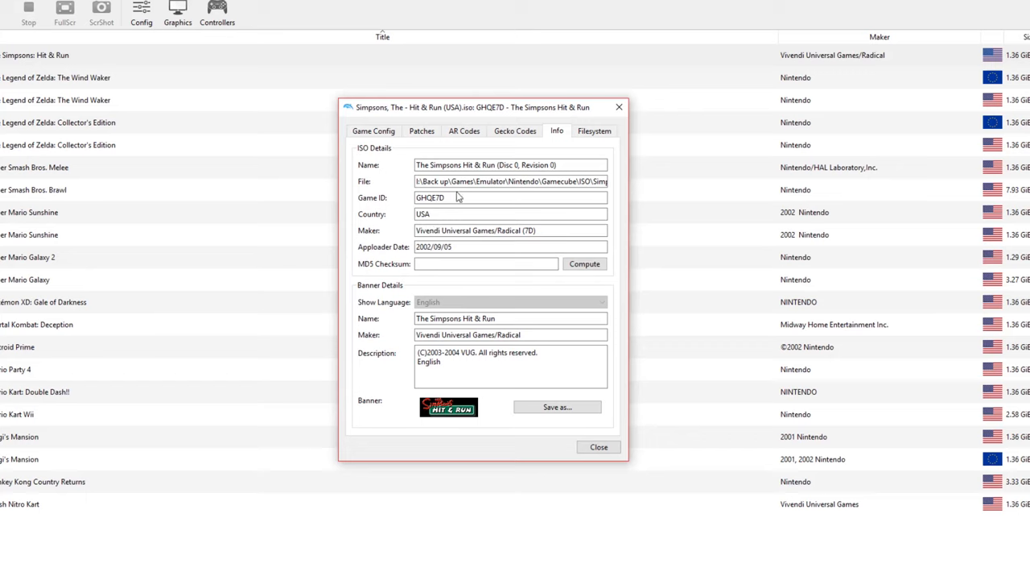
mouse_move(470, 200)
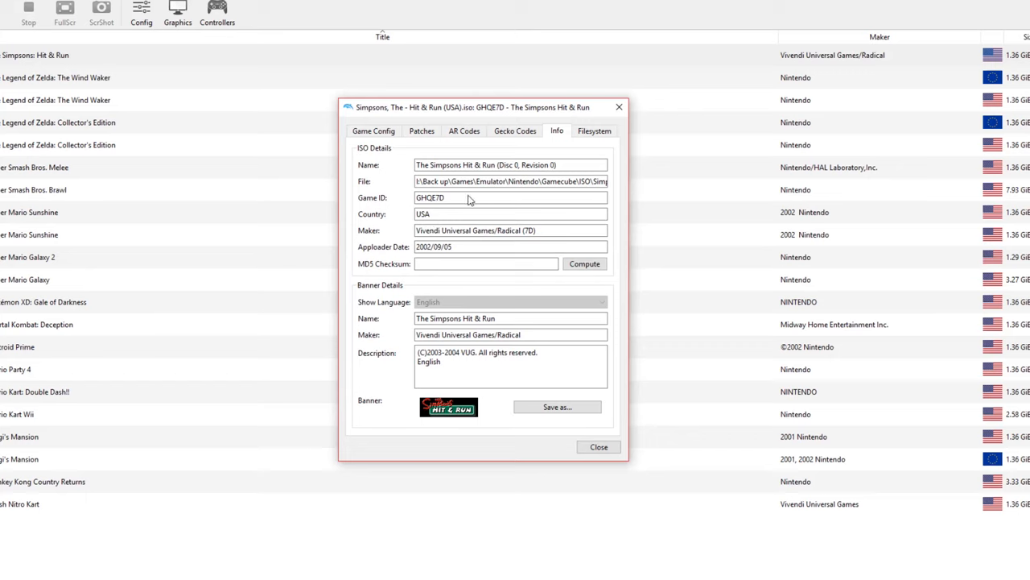
mouse_move(454, 201)
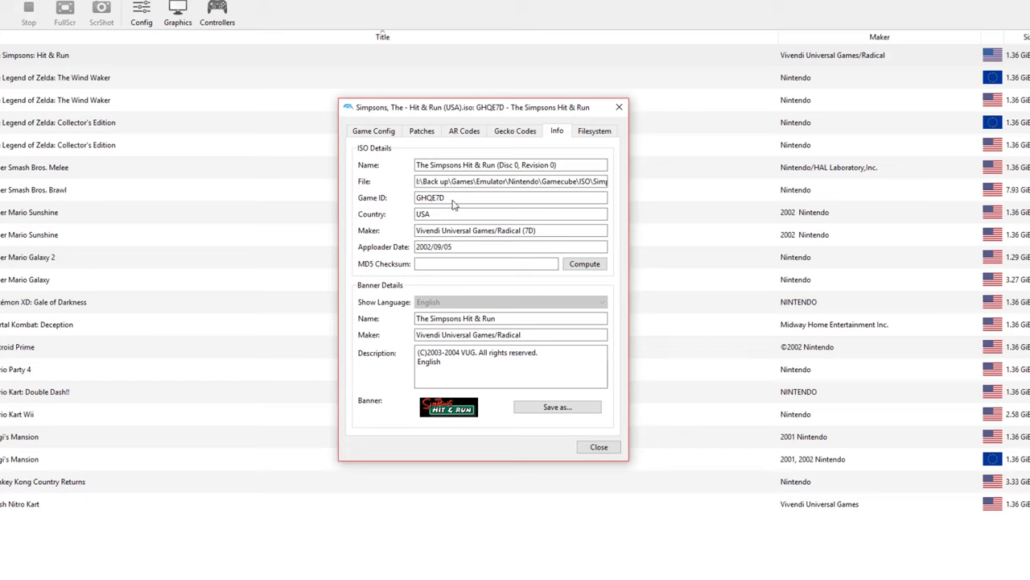
mouse_move(463, 209)
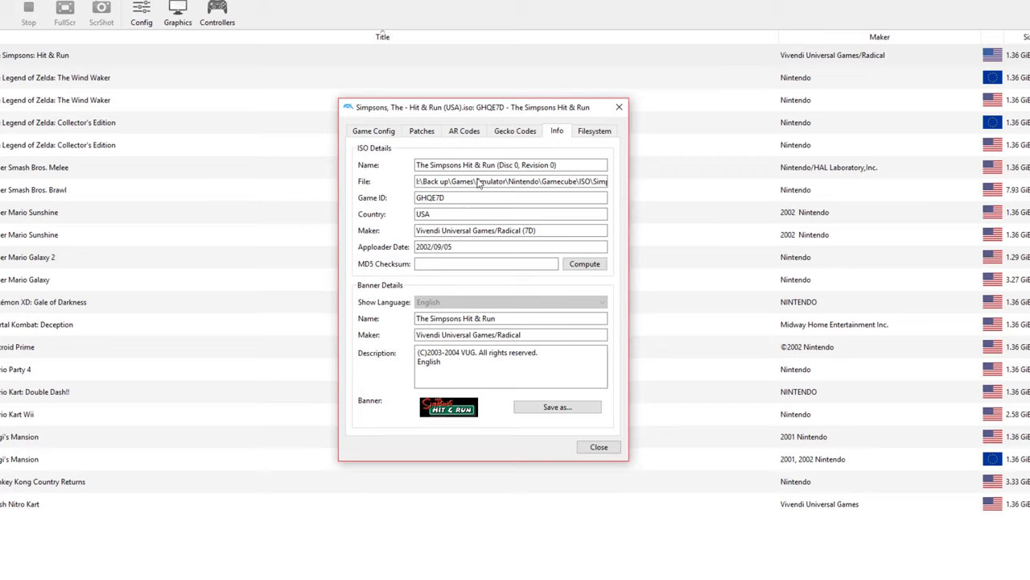
mouse_move(496, 212)
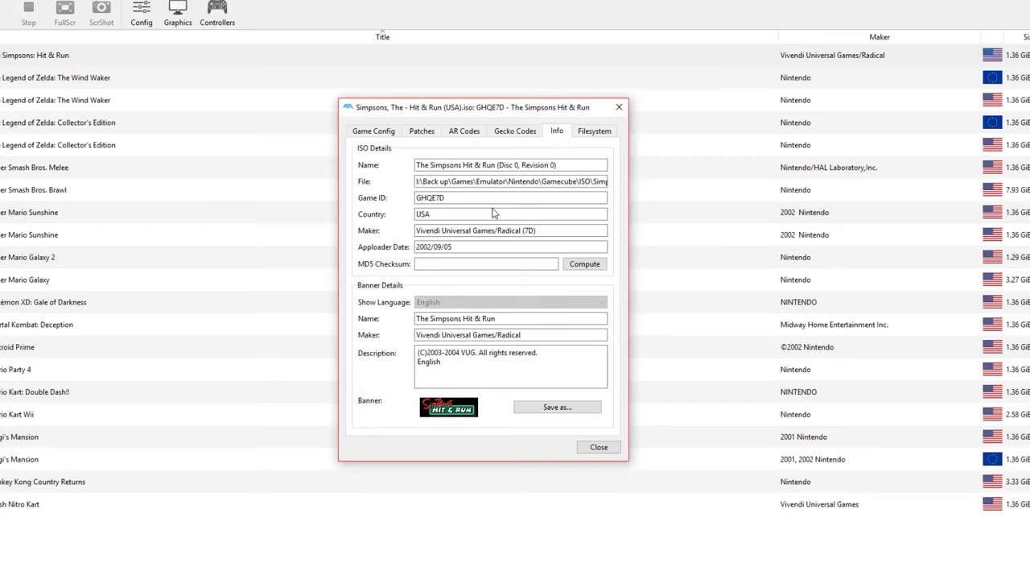
mouse_move(444, 200)
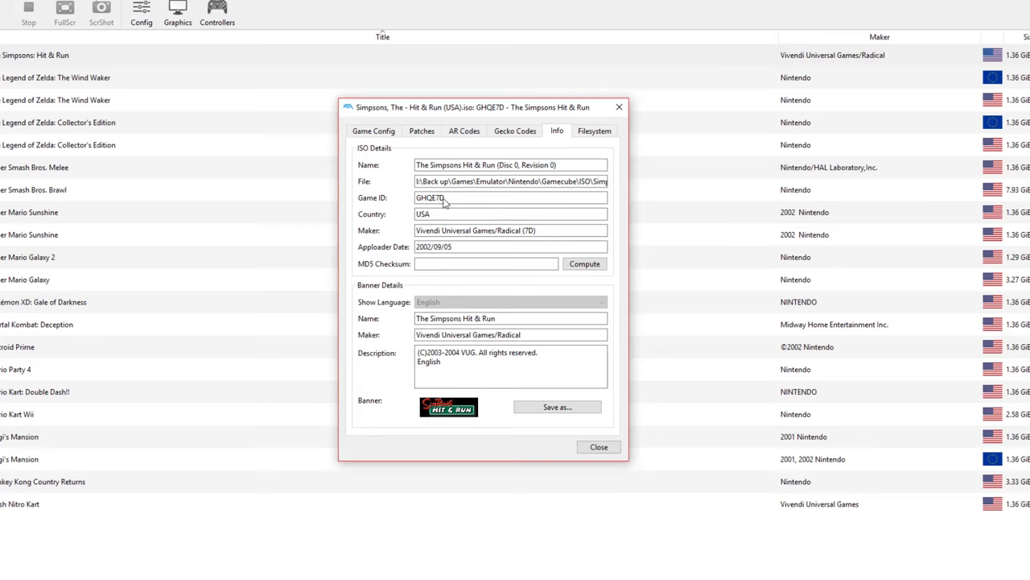